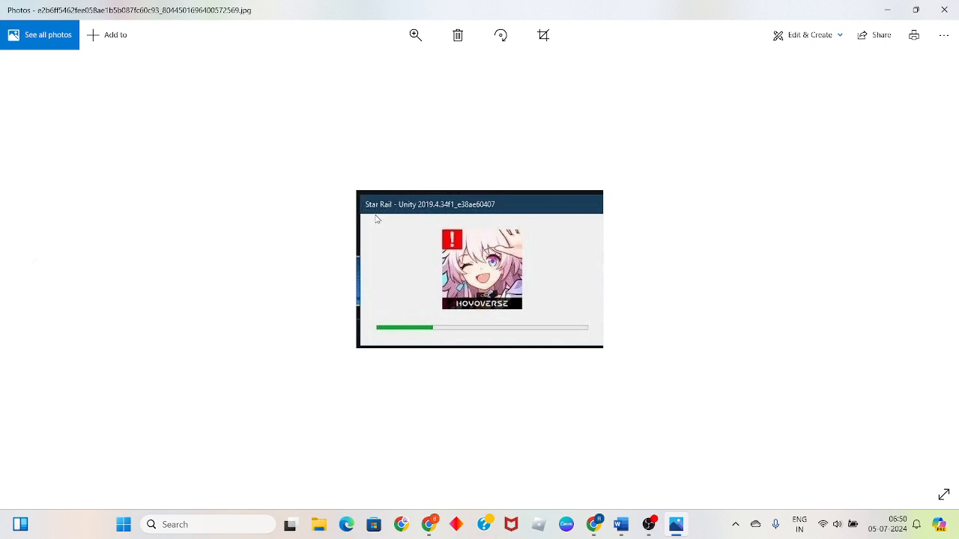
{"action": "mouse_move", "coordinate": [503, 312]}
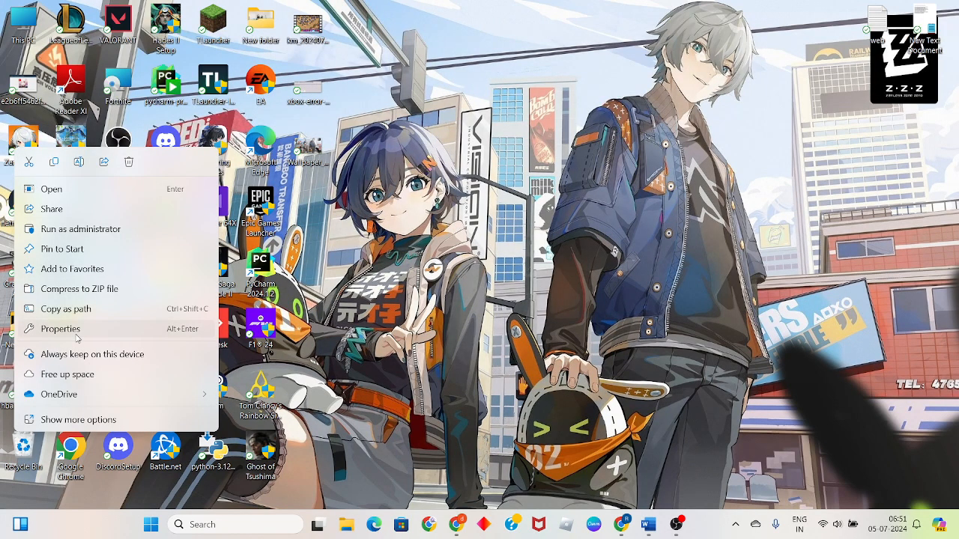
Step: Turn on 'Run this program as an administrator' for the Zenless Zone Zero shortcut and apply
{"action": "left_click", "coordinate": [60, 329]}
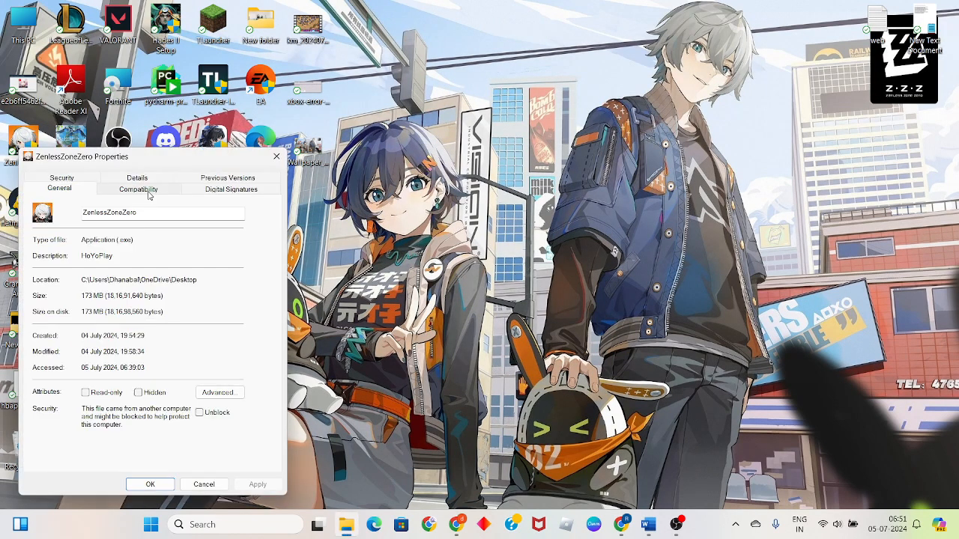
{"action": "left_click", "coordinate": [138, 188]}
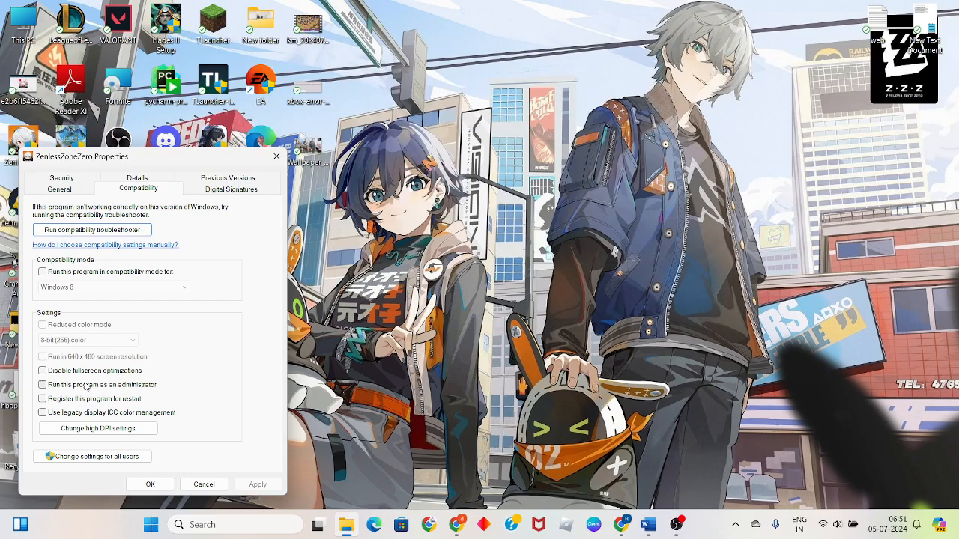
{"action": "left_click", "coordinate": [43, 384]}
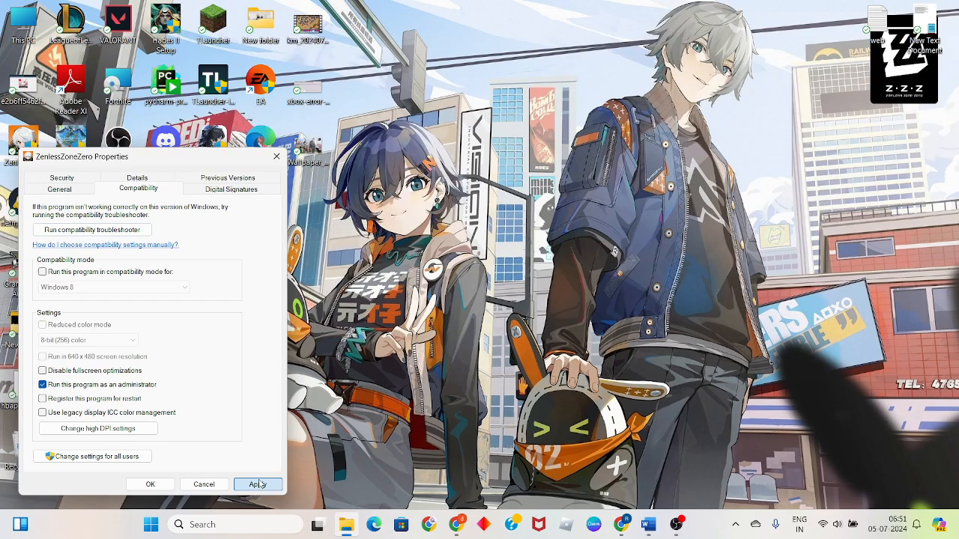
{"action": "left_click", "coordinate": [150, 484]}
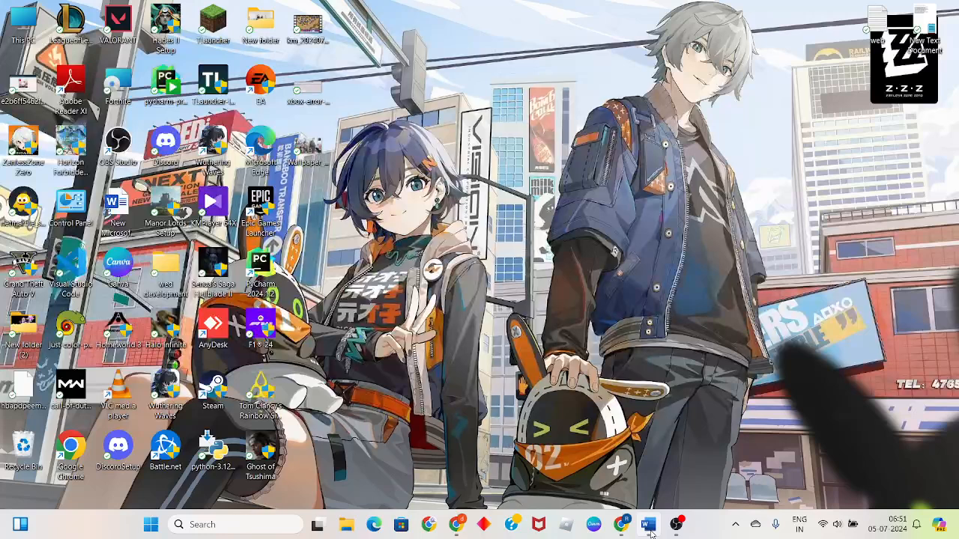
Step: Search the taskbar for 'device Manager' to reach the GPU driver update
{"action": "left_click", "coordinate": [646, 525]}
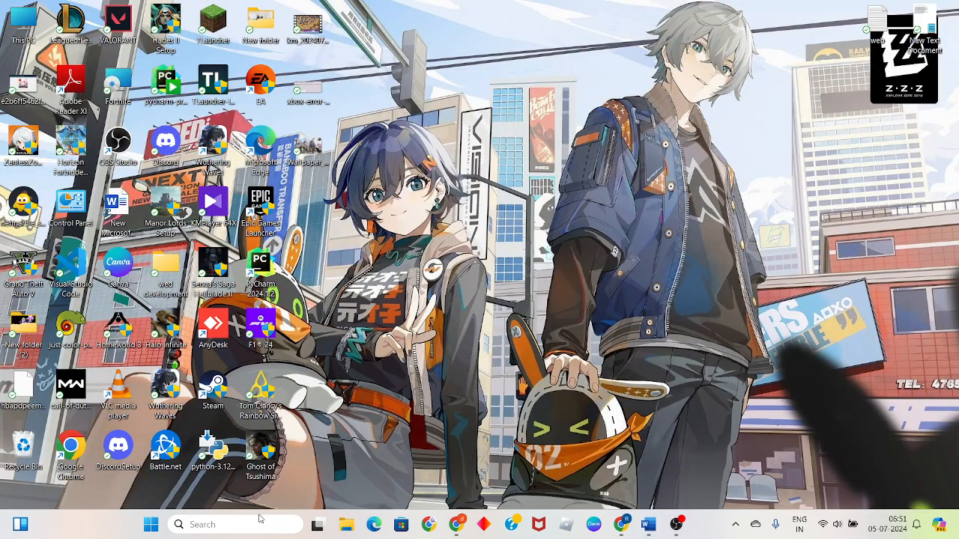
{"action": "type", "text": "device Manager"}
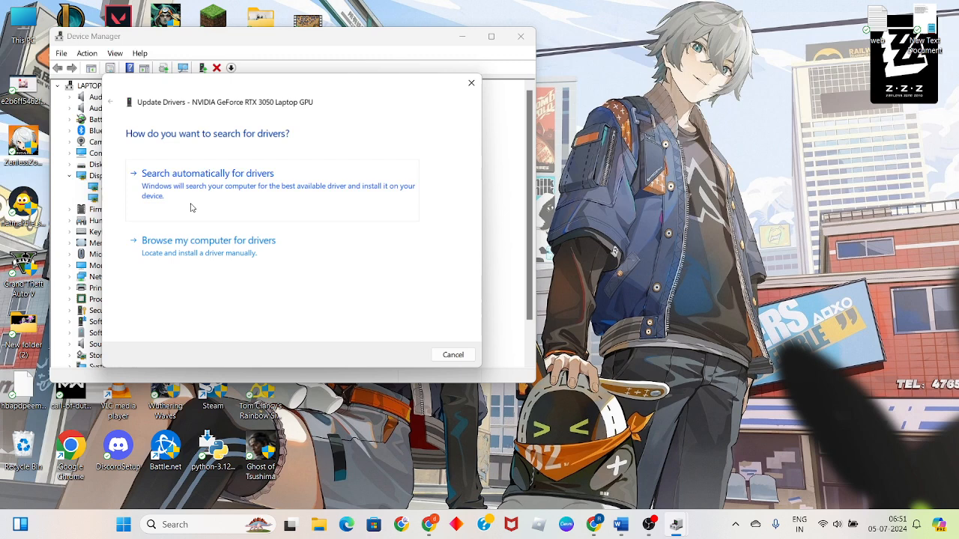
Step: Let Windows search automatically for the NVIDIA GeForce RTX 3050 Laptop GPU driver
{"action": "left_click", "coordinate": [208, 173]}
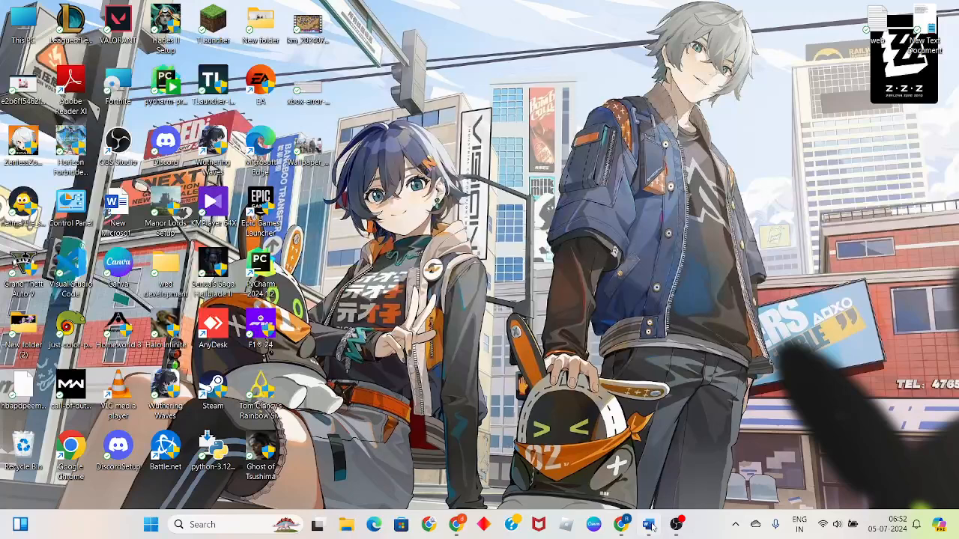
Step: Search from the taskbar and open Windows Defender Firewall settings
{"action": "left_click", "coordinate": [640, 524]}
{"action": "type", "text": "windows"}
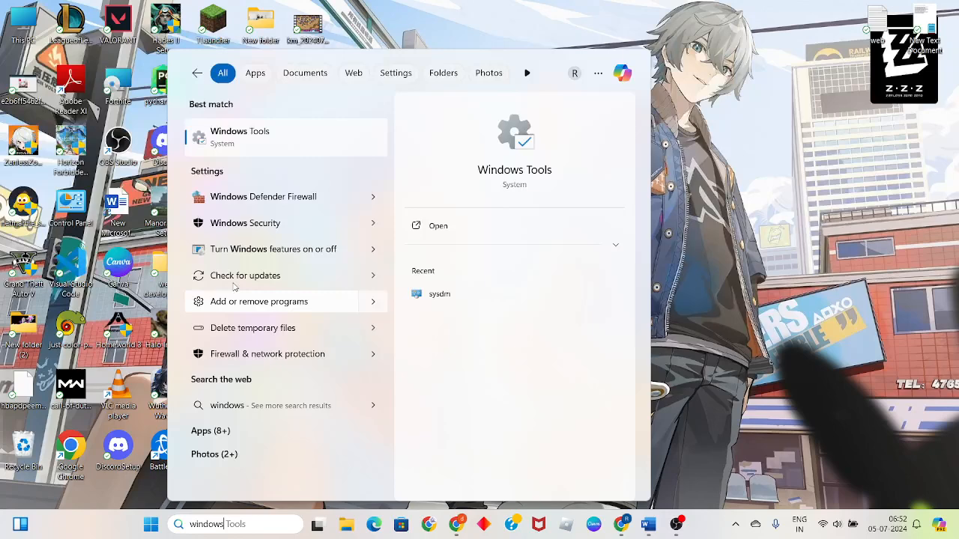
{"action": "mouse_move", "coordinate": [285, 196]}
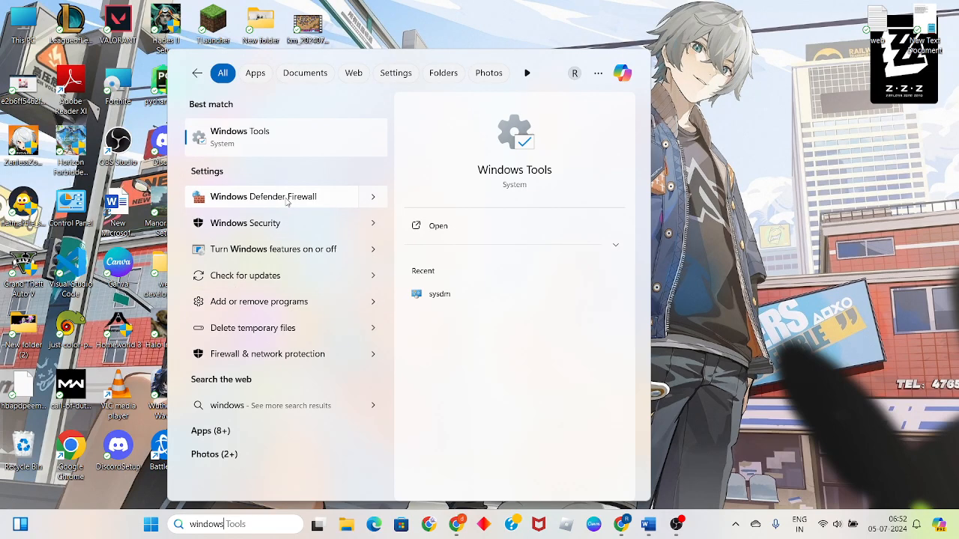
{"action": "left_click", "coordinate": [263, 196]}
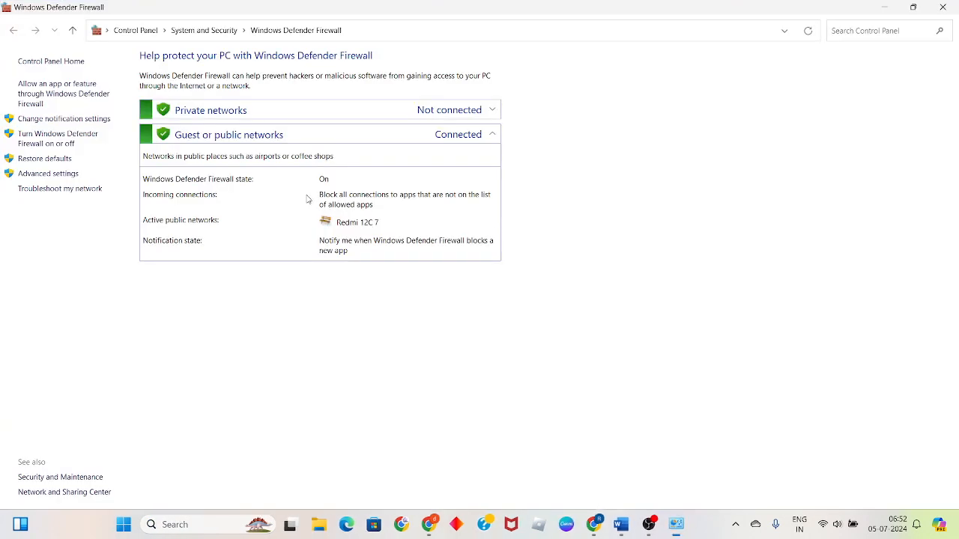
Step: Open the firewall's allowed apps list, unlock it with Change settings, and choose Allow another app
{"action": "left_click", "coordinate": [63, 94]}
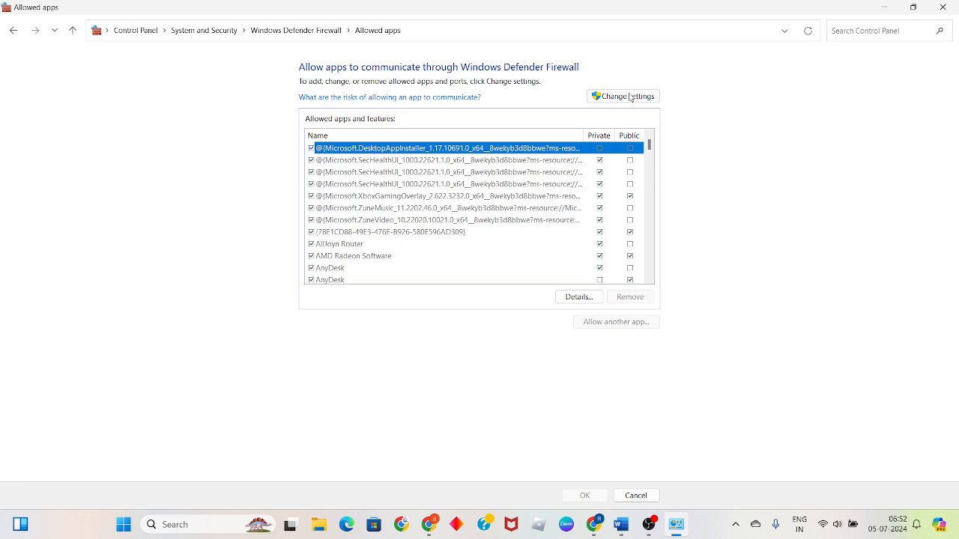
{"action": "left_click", "coordinate": [627, 96]}
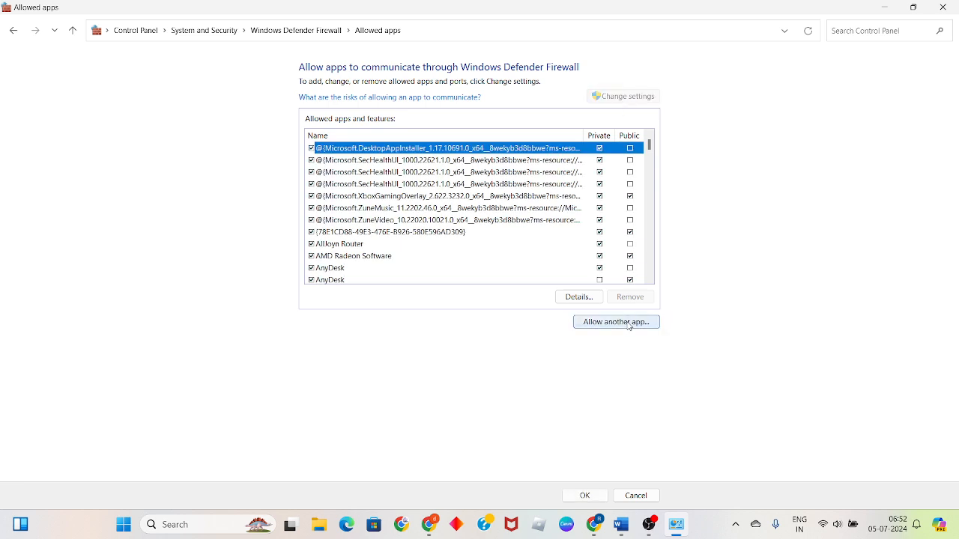
{"action": "left_click", "coordinate": [616, 321]}
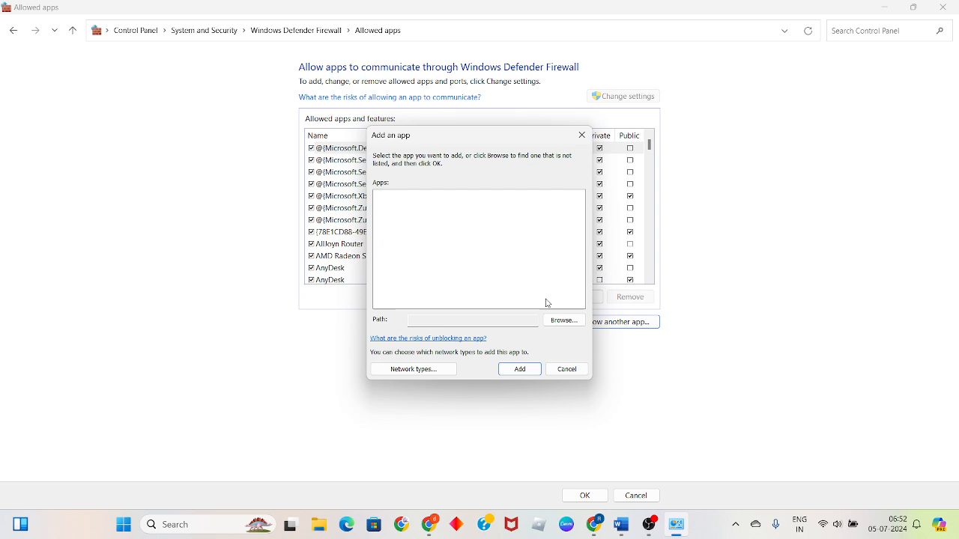
Step: Allow the Desktop ZenlessZoneZero game through the firewall, save, and open Start's power options
{"action": "left_click", "coordinate": [563, 320]}
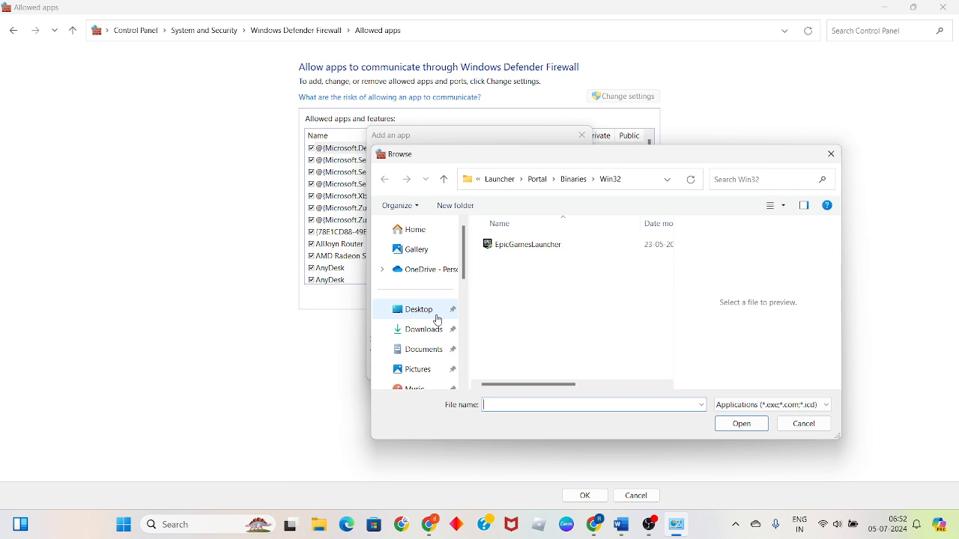
{"action": "left_click", "coordinate": [418, 309]}
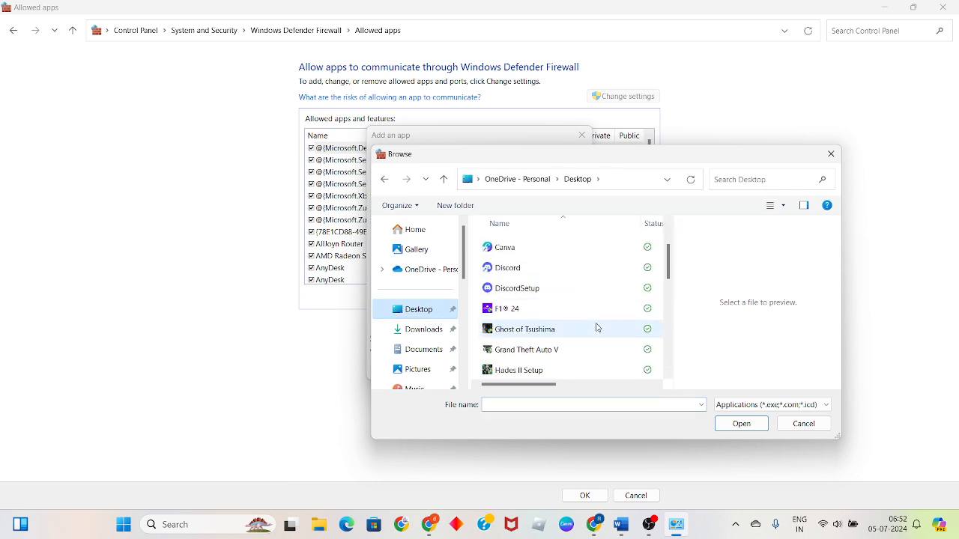
{"action": "scroll", "scroll_direction": "down", "scroll_amount": 3}
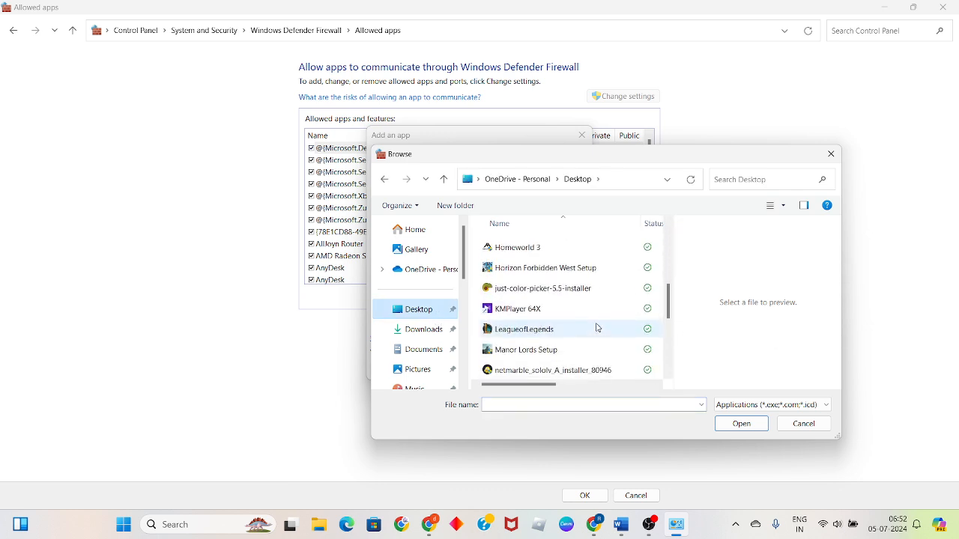
{"action": "scroll", "scroll_direction": "down", "scroll_amount": 3}
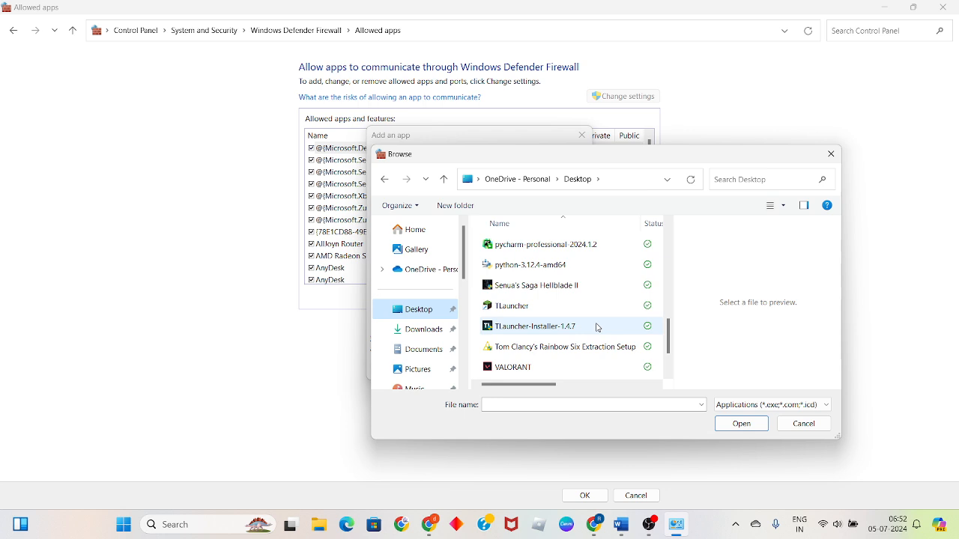
{"action": "scroll", "scroll_direction": "down", "scroll_amount": 3}
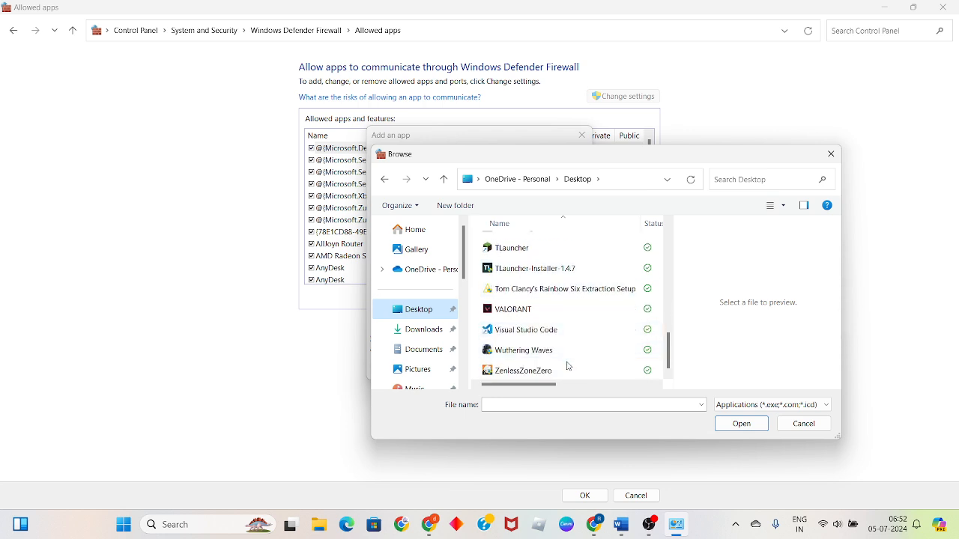
{"action": "left_click", "coordinate": [741, 423]}
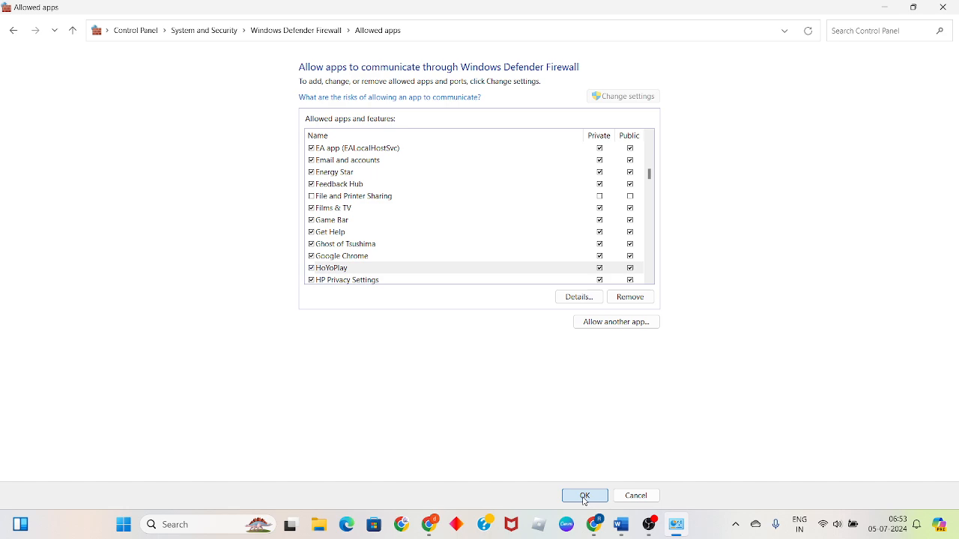
{"action": "left_click", "coordinate": [585, 495]}
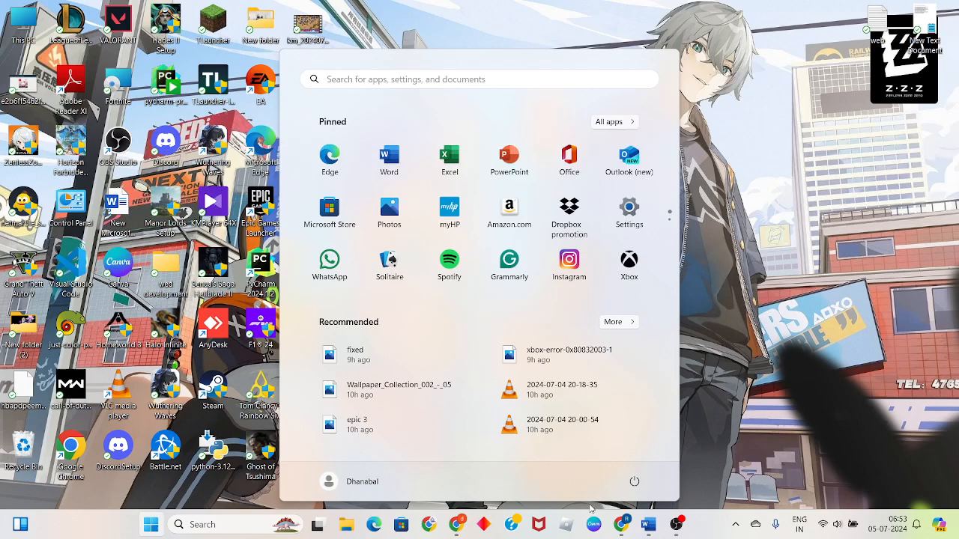
{"action": "left_click", "coordinate": [634, 482]}
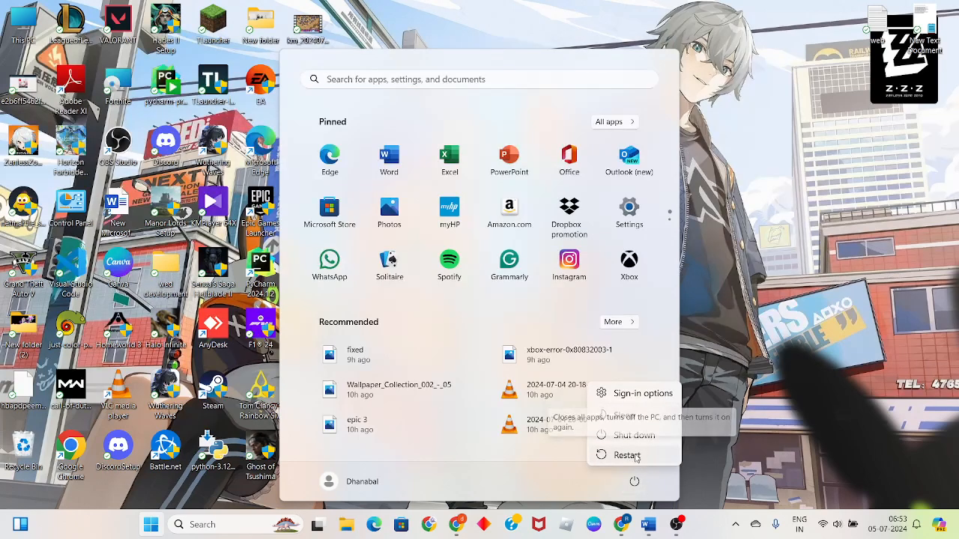